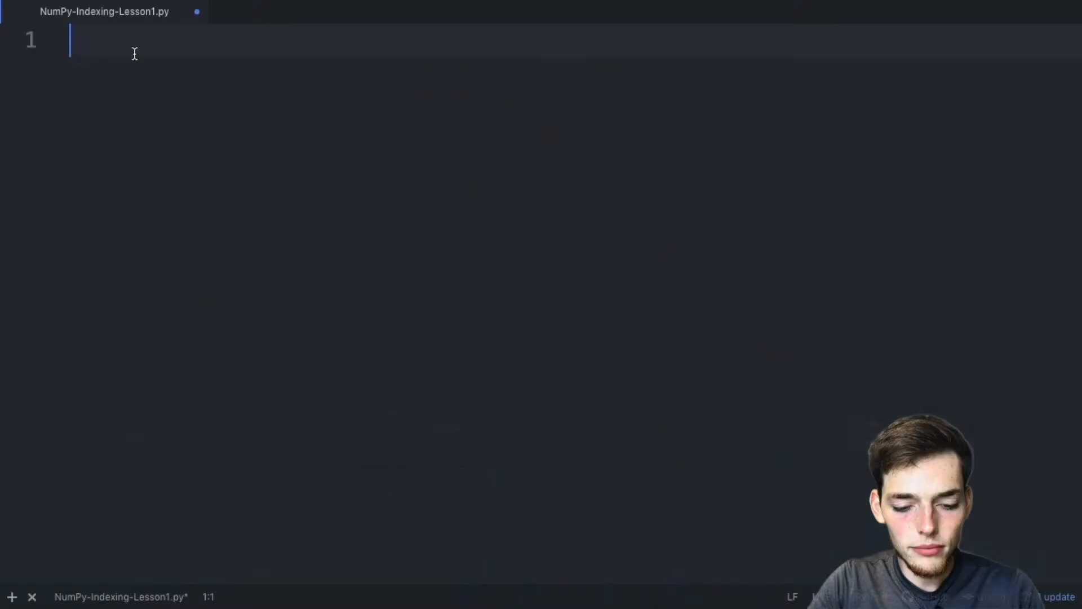
Import numpy, define array_a = np.array([[1,2,3],[4,5,6]]), and add print(array_a.shape).
{"action": "type", "text": "import numpy as np"}
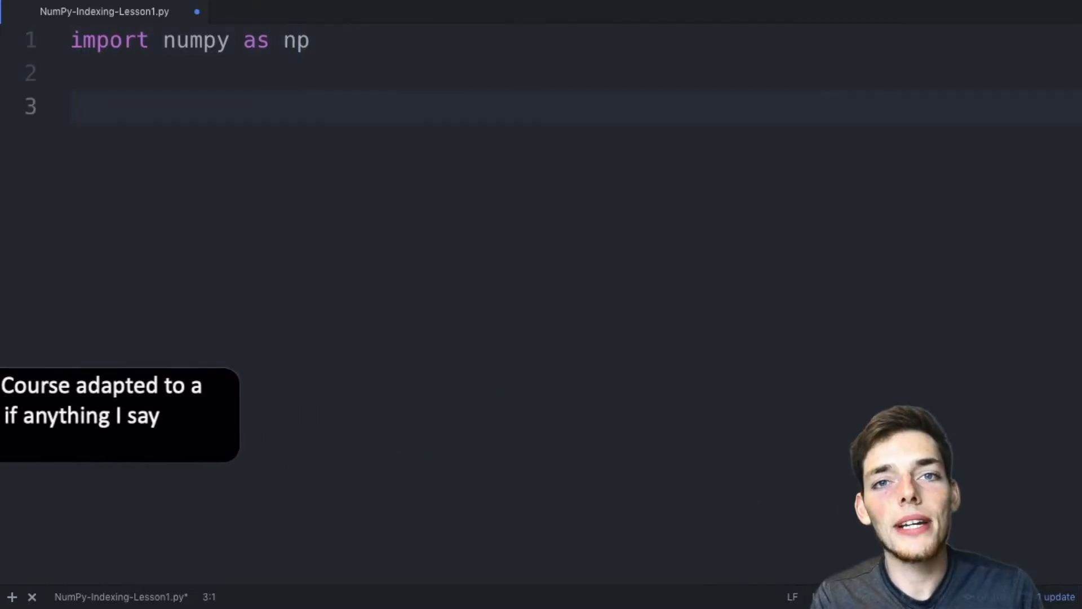
{"action": "type", "text": "array_"}
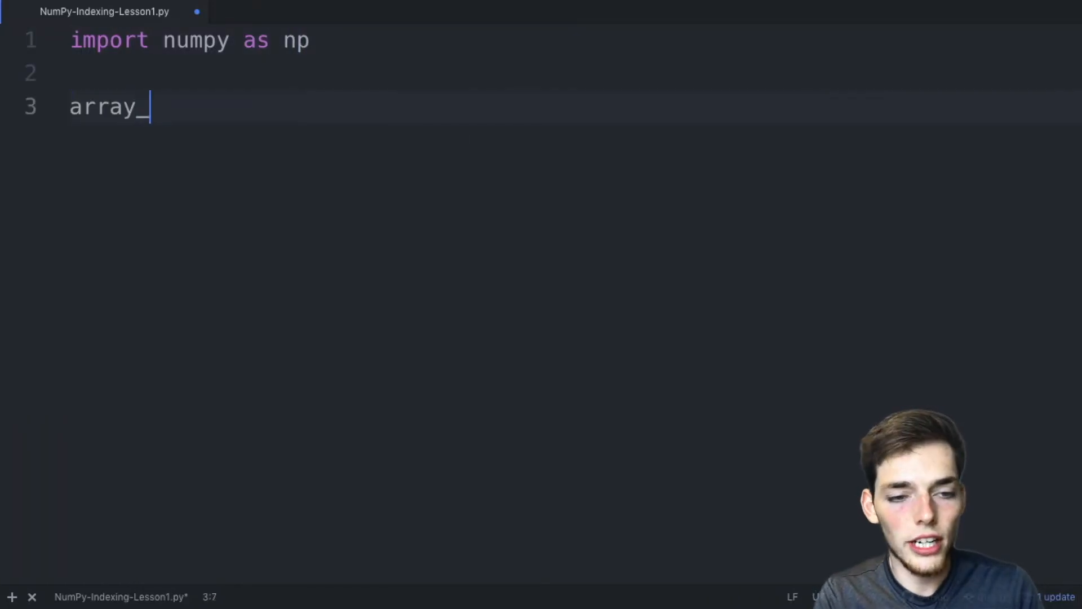
{"action": "type", "text": "a = np.array(["}
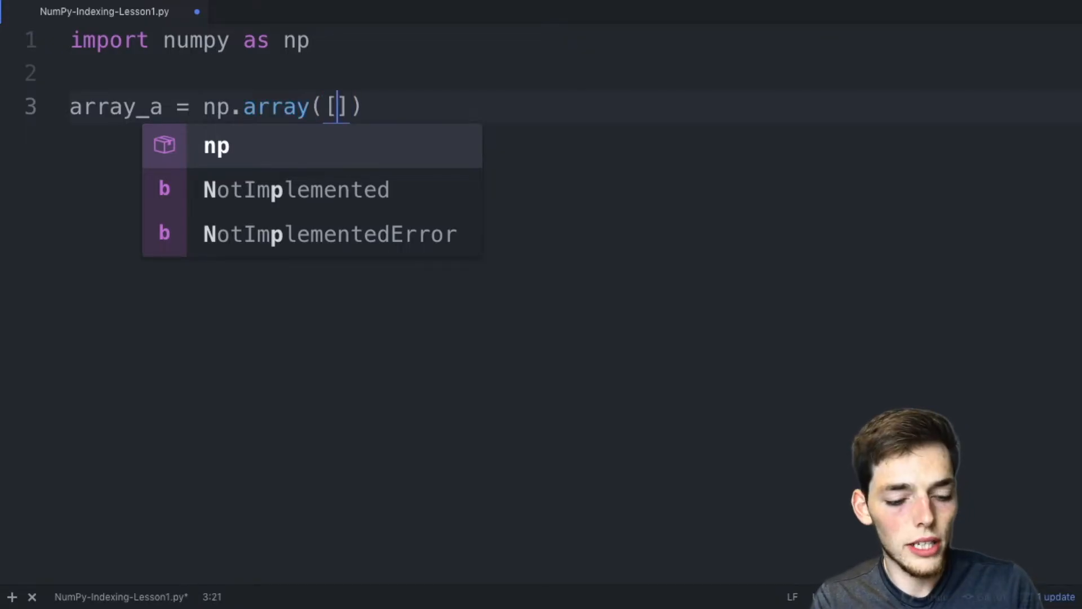
{"action": "type", "text": "[1,2,3],"}
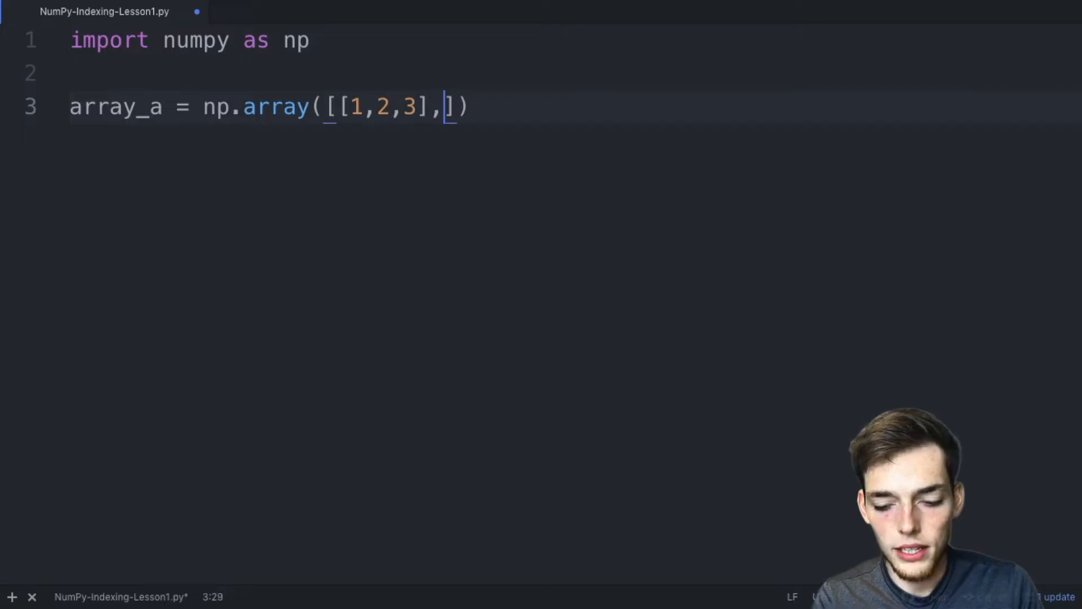
{"action": "type", "text": "[4,5,6]]"}
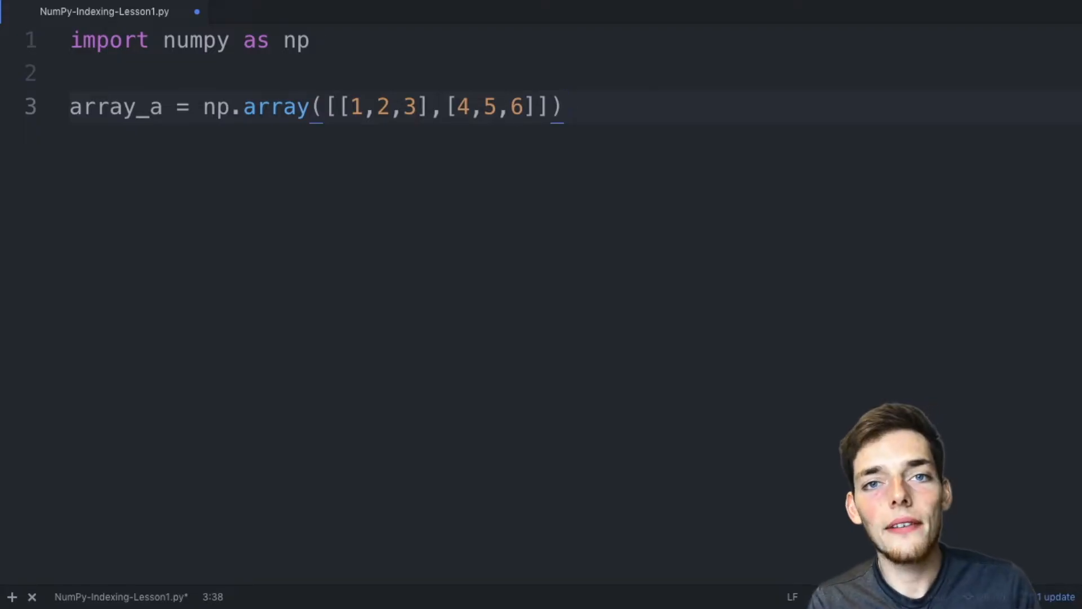
{"action": "type", "text": "print(a"}
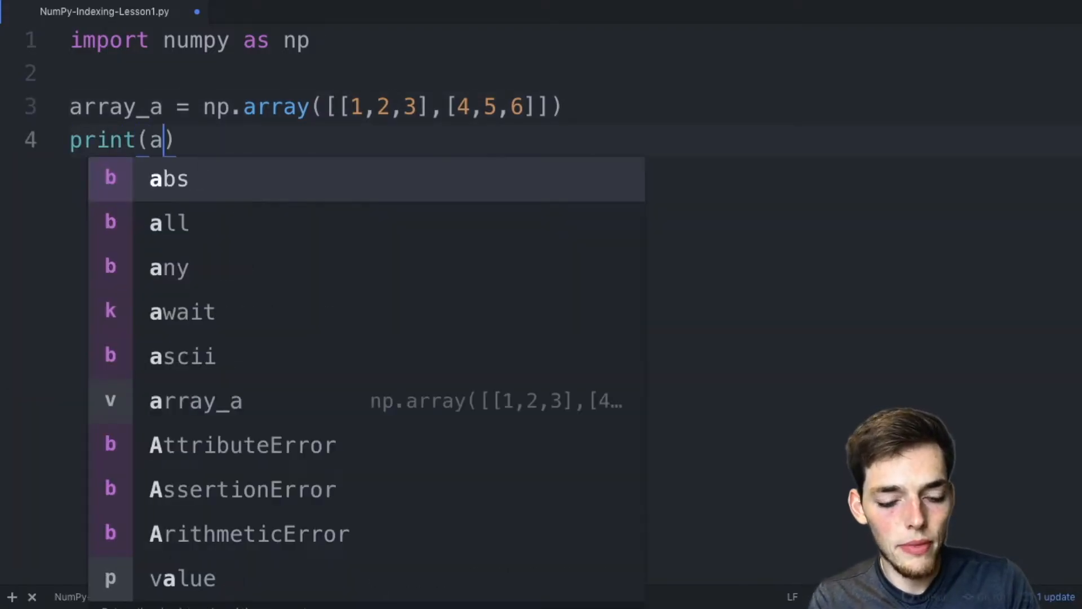
{"action": "type", "text": "rray_a.shape"}
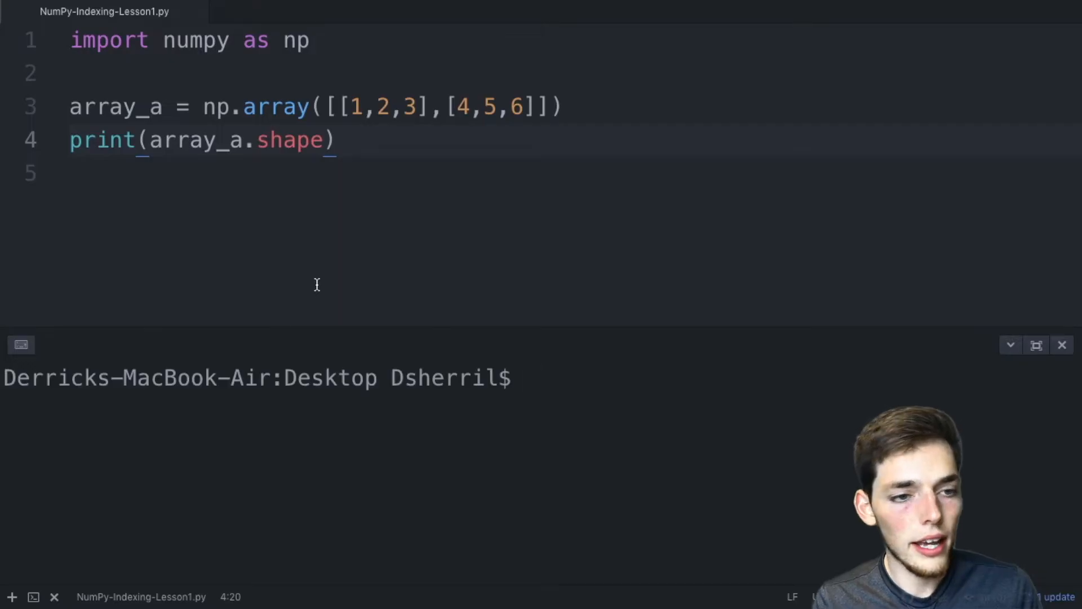
Run python3 NumPy-Indexing-Lesson1.py in the terminal, printing shape (2, 3).
{"action": "type", "text": "python3"}
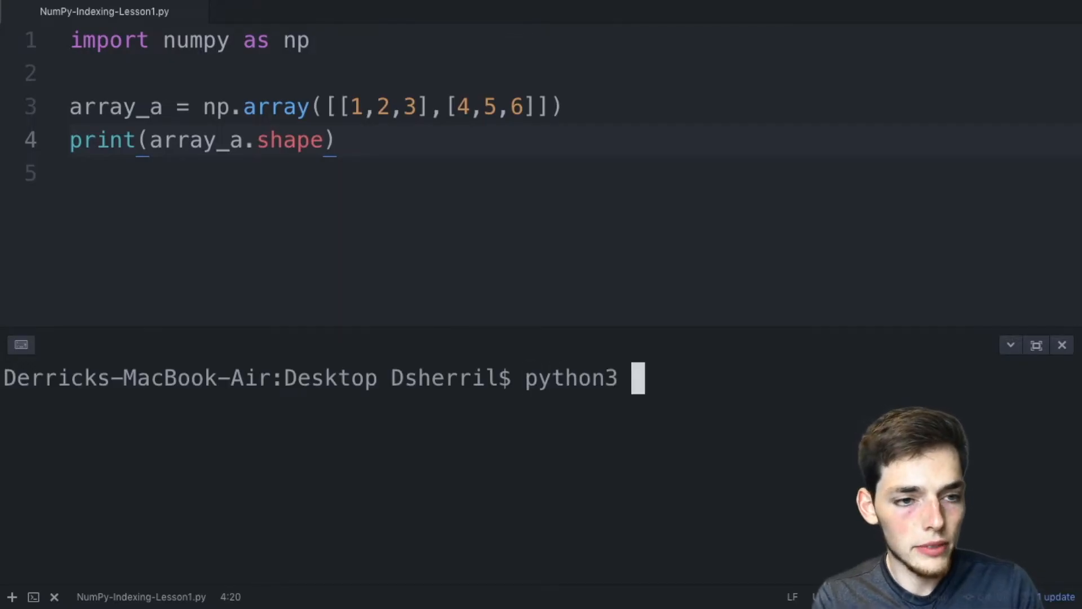
{"action": "type", "text": "NumPy-Indexing-"}
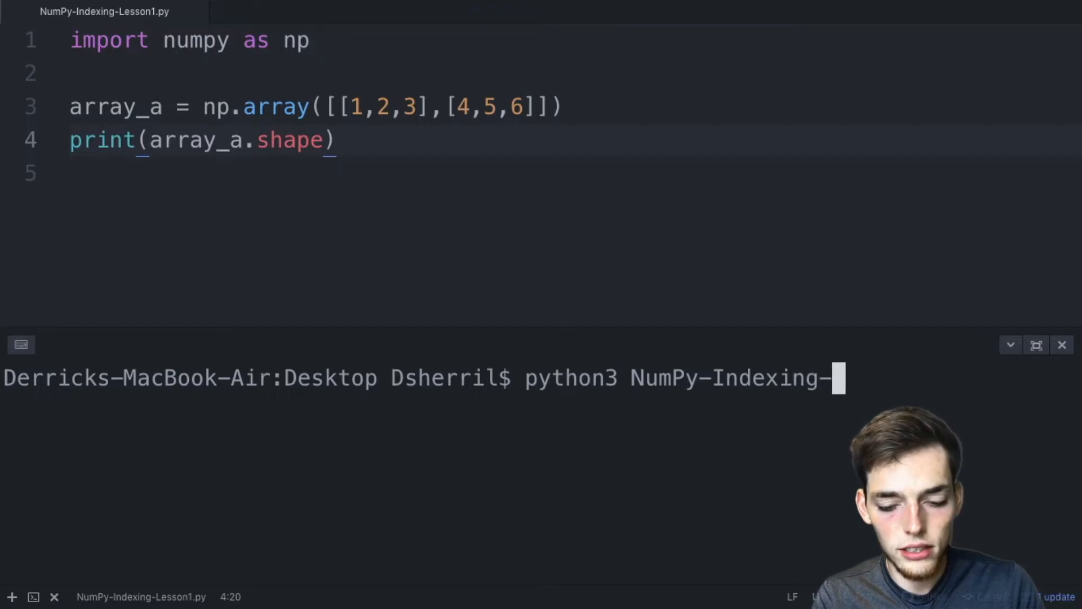
{"action": "type", "text": "Less1.py"}
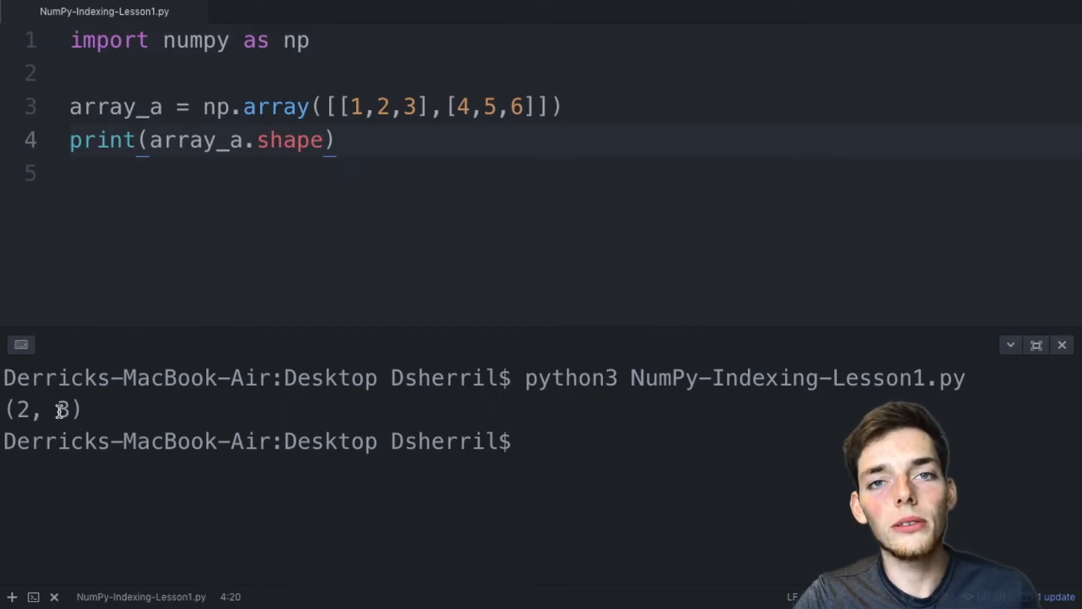
Add print(array_a.size) on line 5, rerun to output 6, and begin an array_b line.
{"action": "type", "text": "print("}
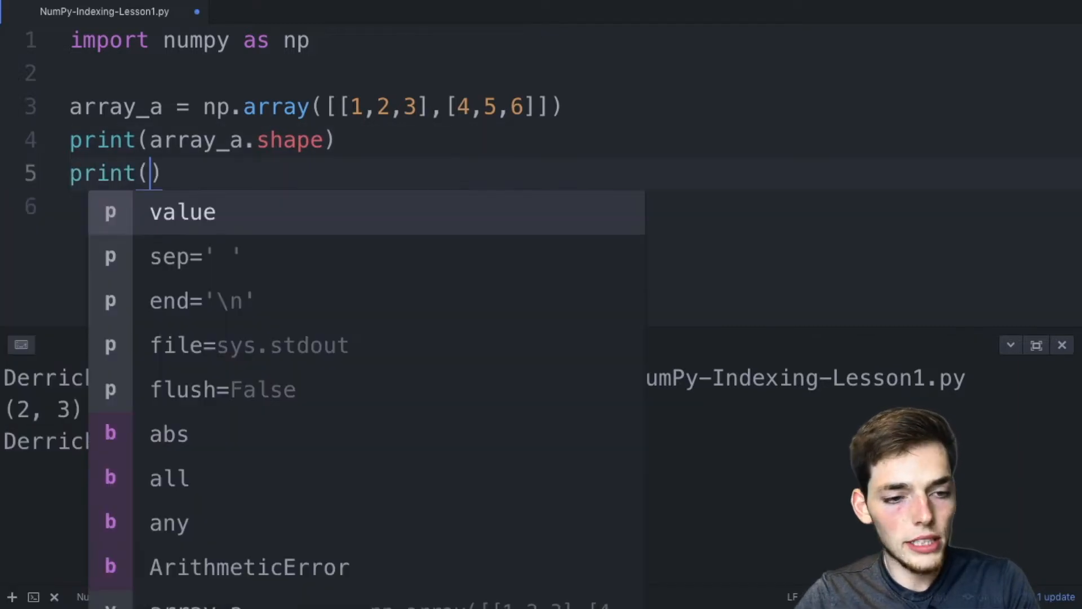
{"action": "type", "text": "array_a"}
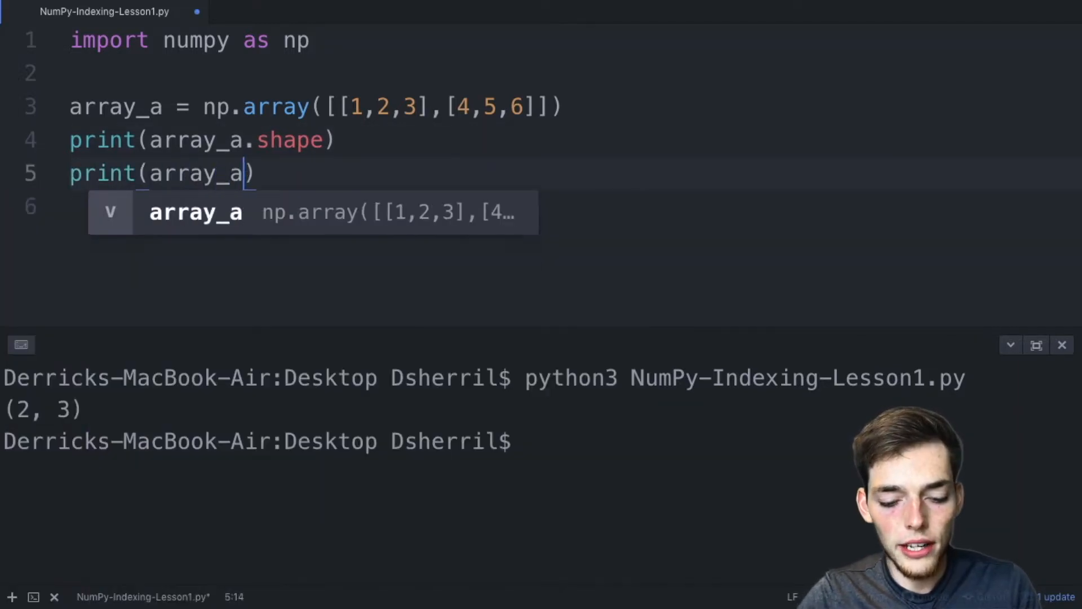
{"action": "type", "text": ".size"}
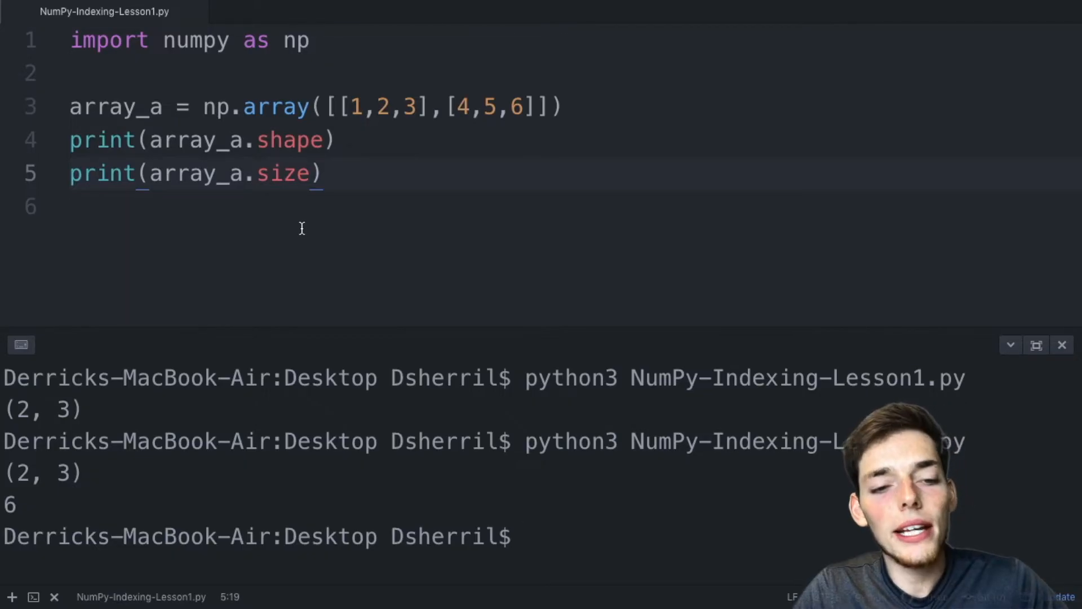
{"action": "type", "text": "array_b = a"}
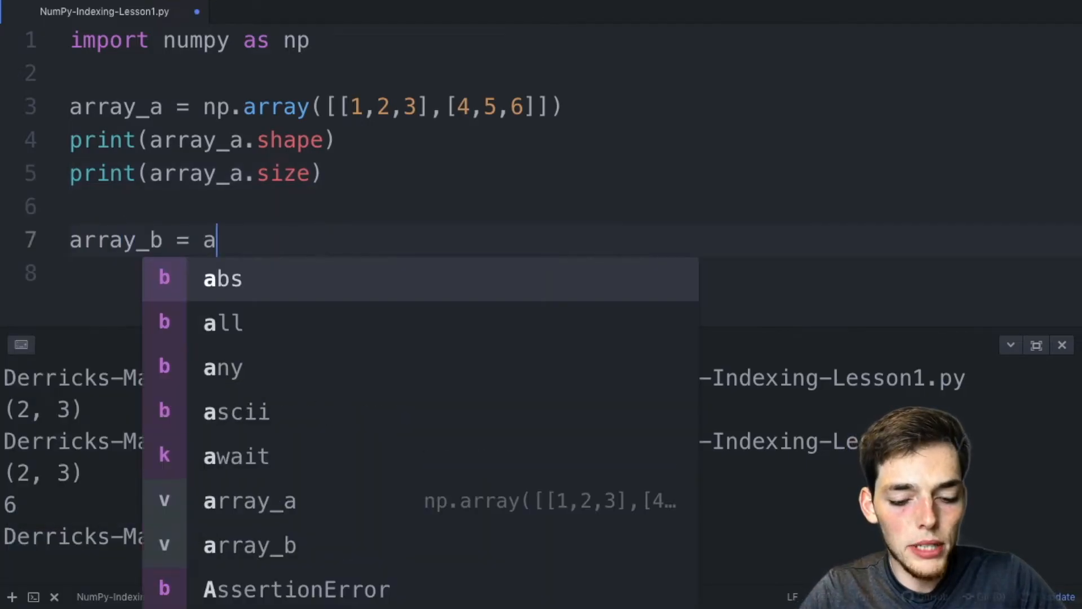
Set array_b = array_a.reshape(3,2) on line 7 and add print(array_b) on line 8.
{"action": "type", "text": "rray_a"}
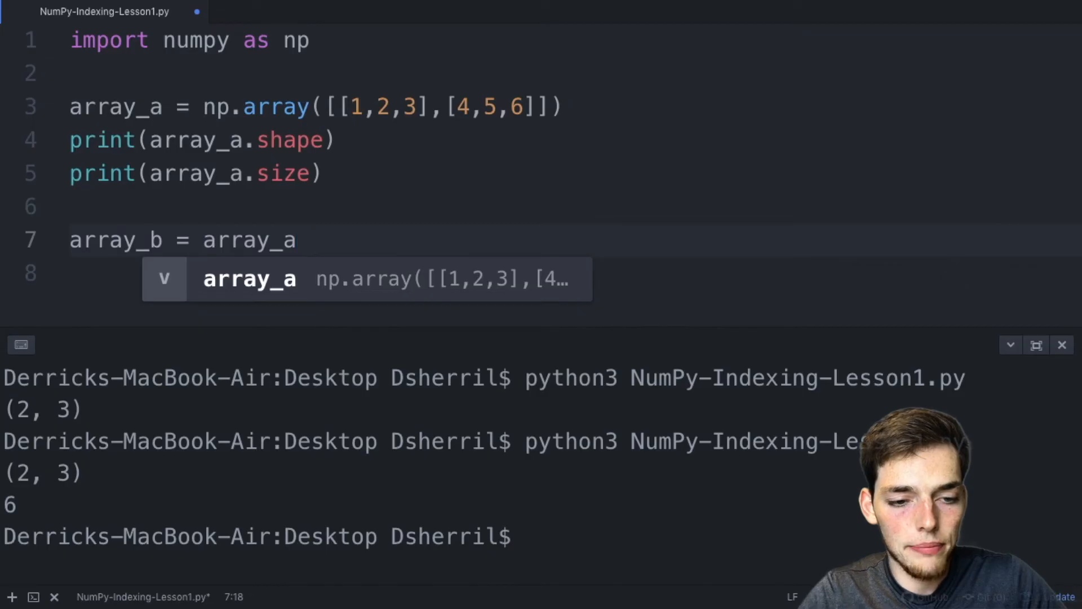
{"action": "type", "text": ".resh"}
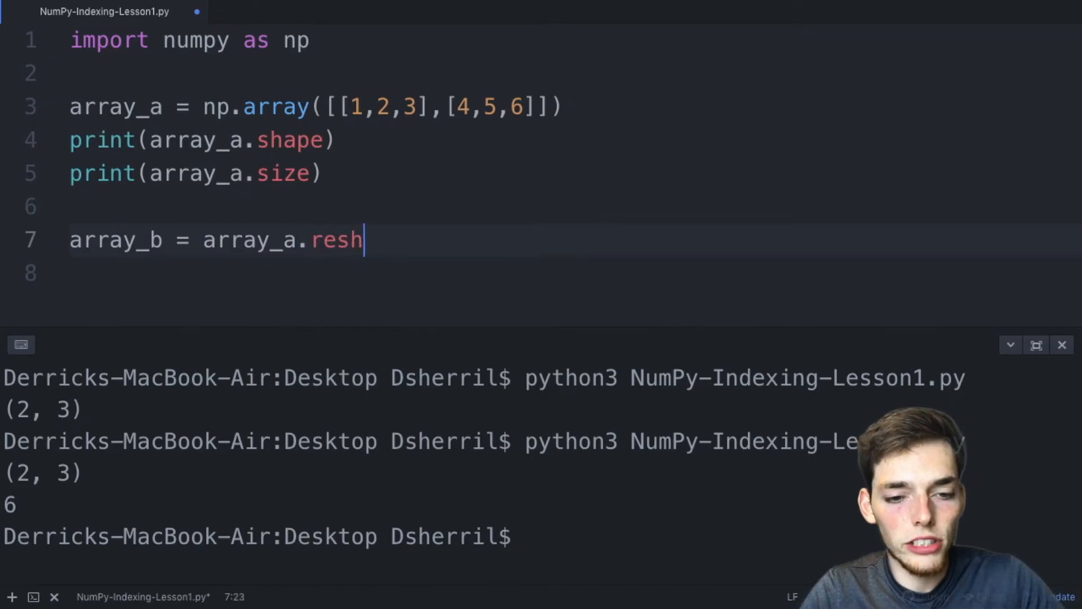
{"action": "type", "text": "ape()"}
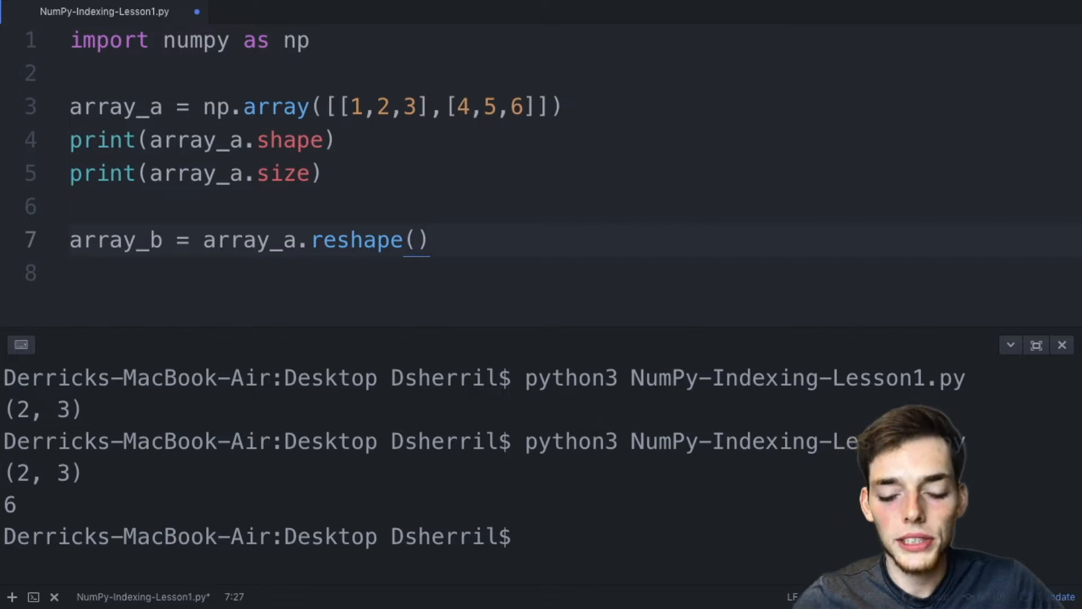
{"action": "type", "text": "1,6"}
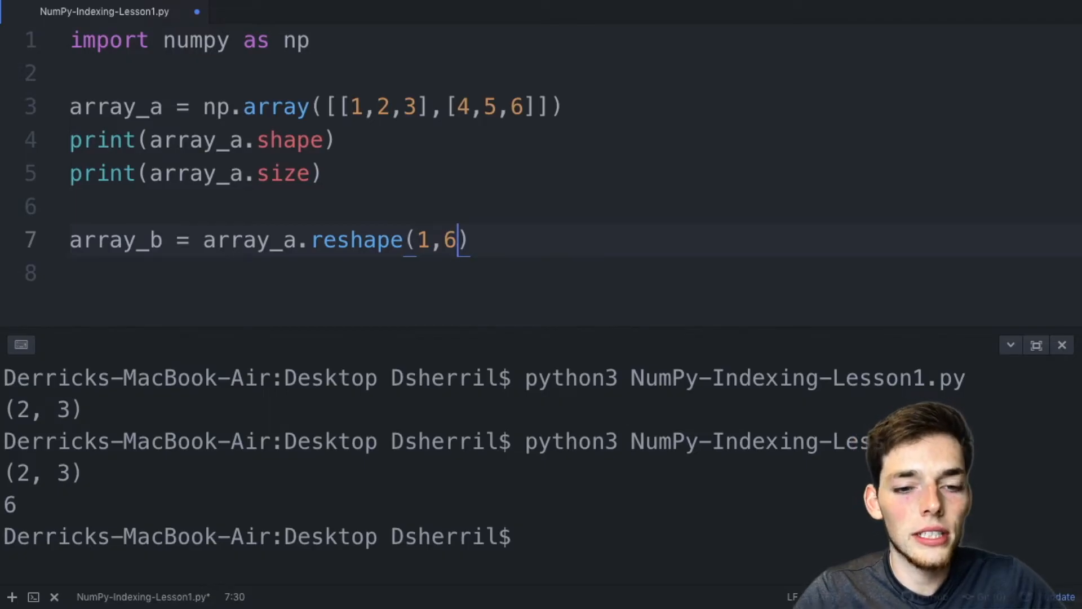
{"action": "type", "text": "3"}
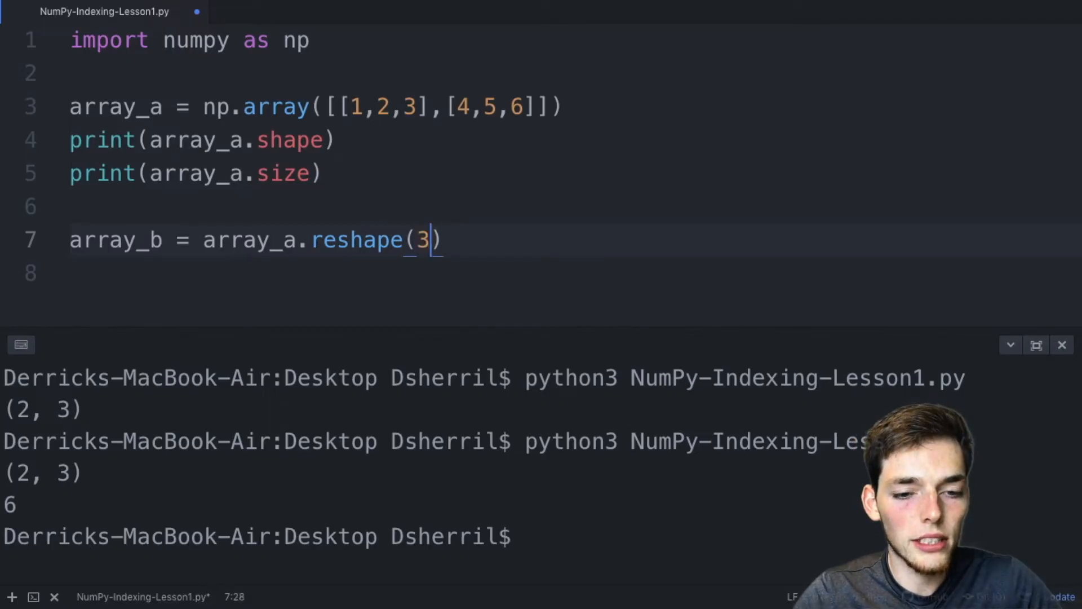
{"action": "type", "text": ",2"}
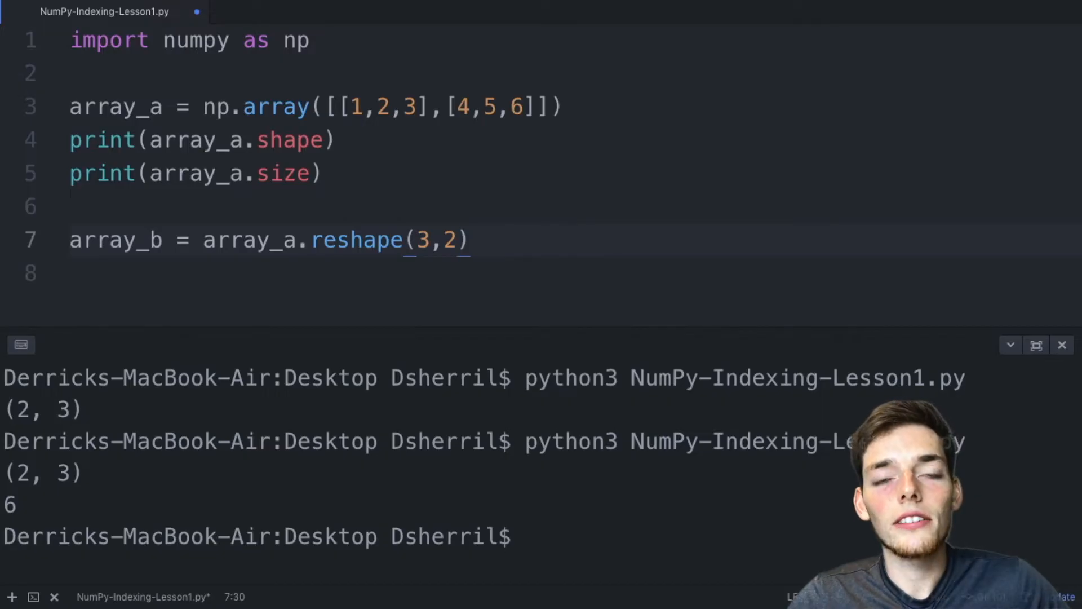
{"action": "type", "text": "3"}
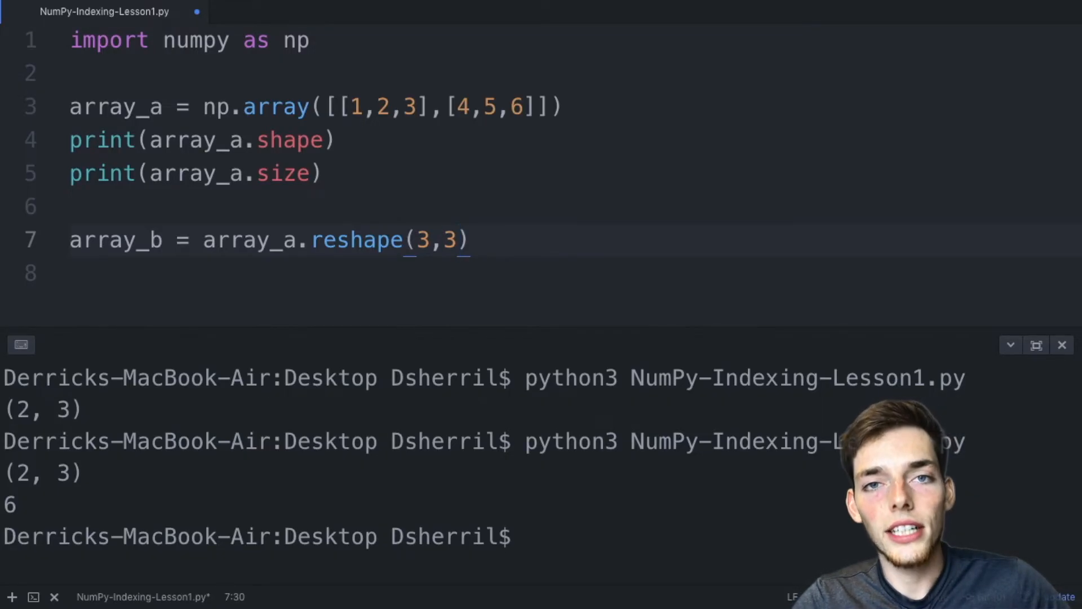
{"action": "type", "text": "2"}
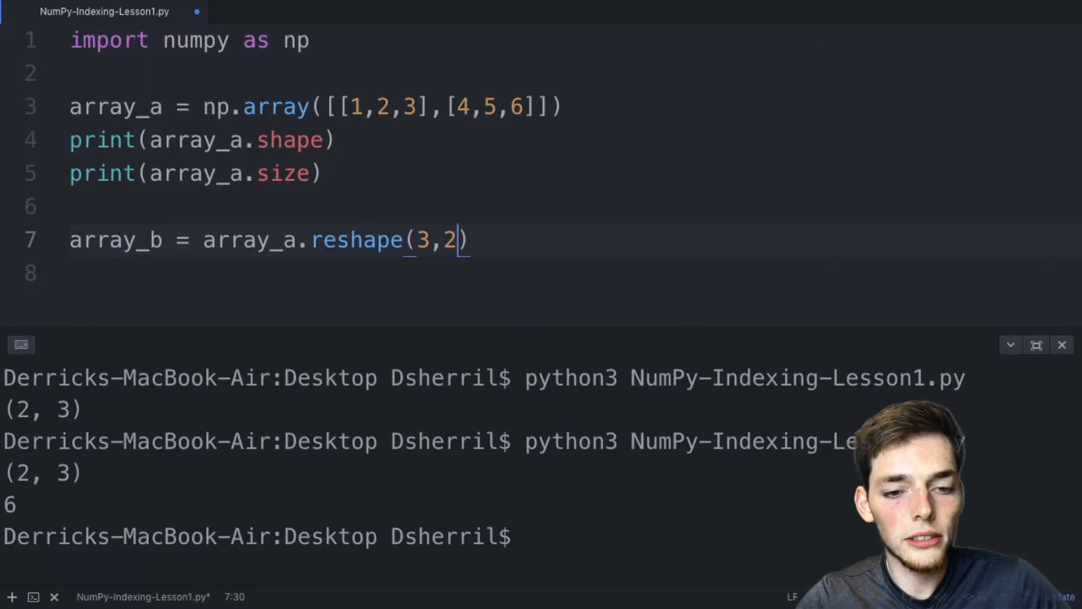
{"action": "type", "text": "print(a"}
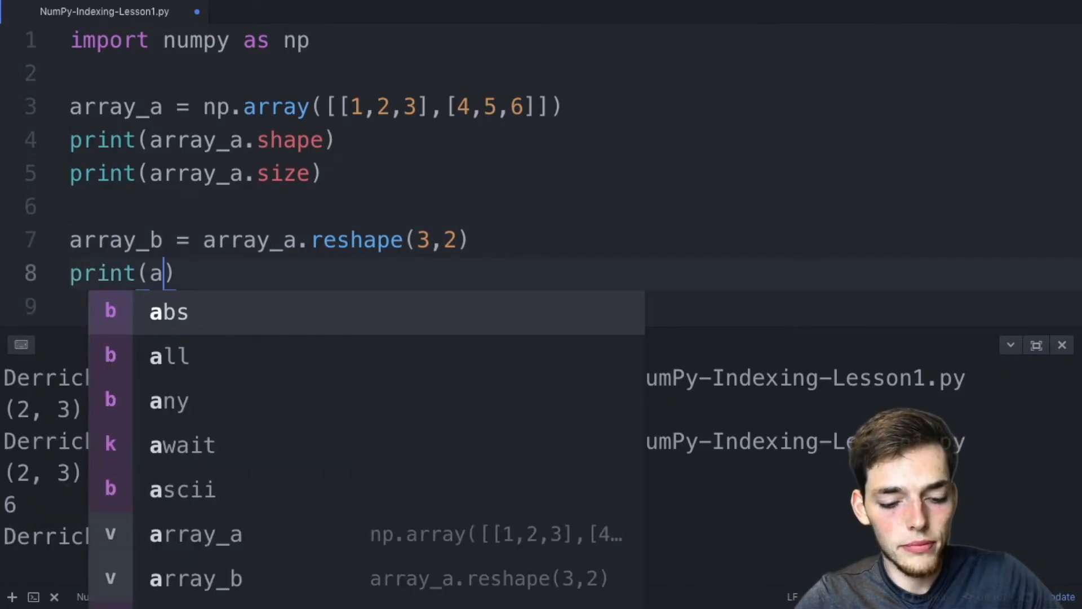
{"action": "type", "text": "rray_b"}
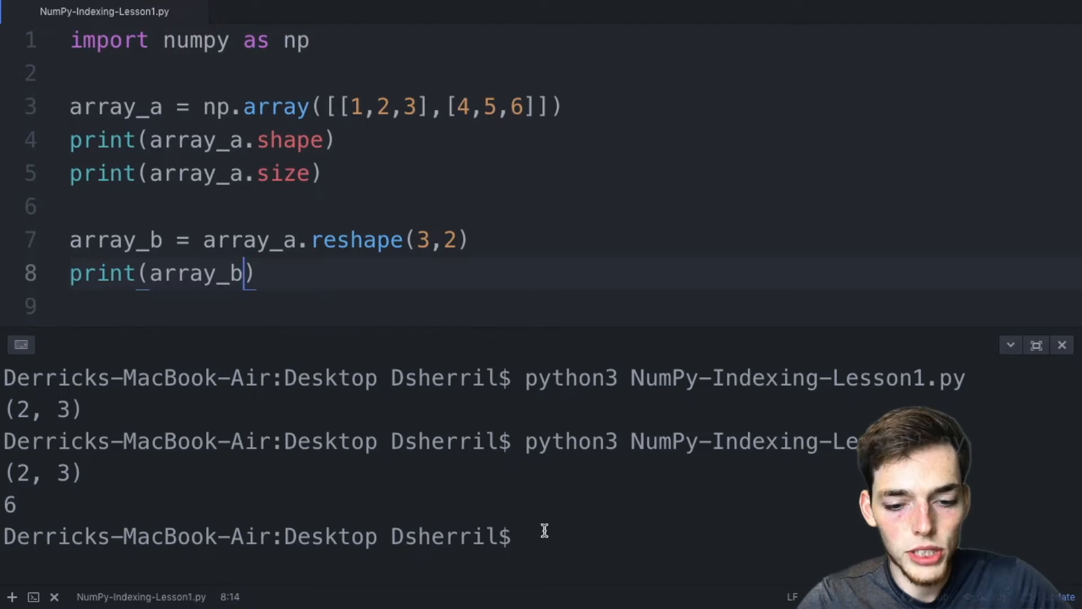
Run the reshaped output, then change array_b to array_a.T and rerun, printing [[1 4],[2 5],[3 6]].
{"action": "key", "text": "Enter"}
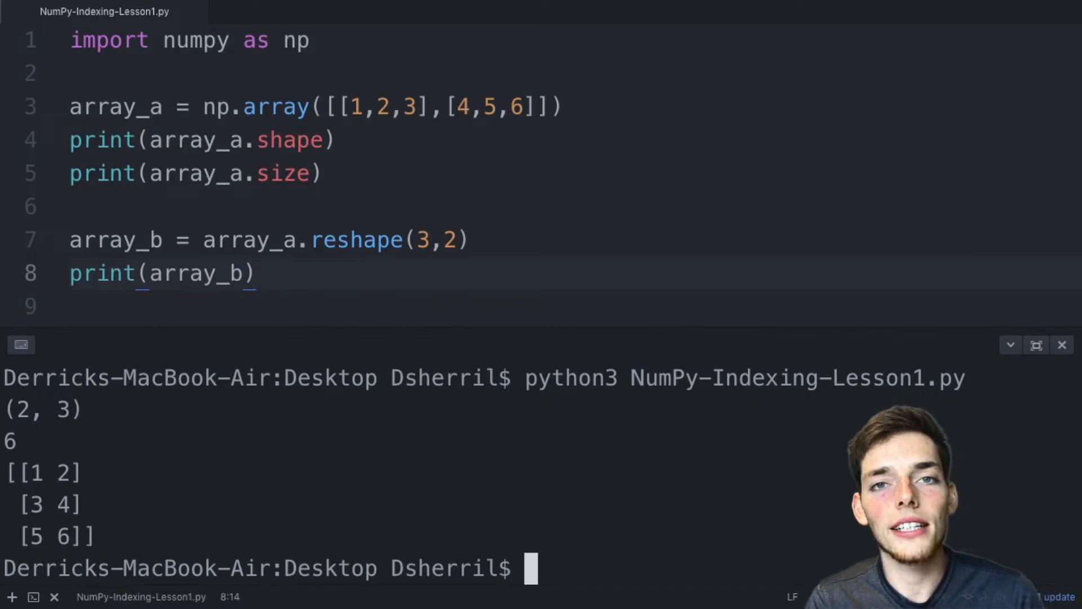
{"action": "left_click", "coordinate": [472, 240]}
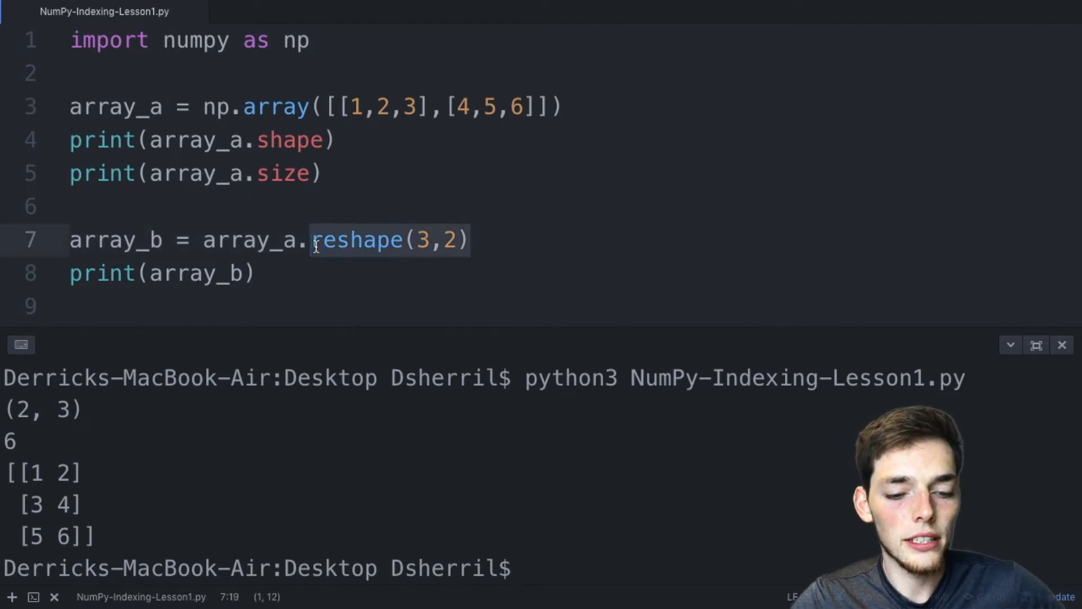
{"action": "type", "text": "T"}
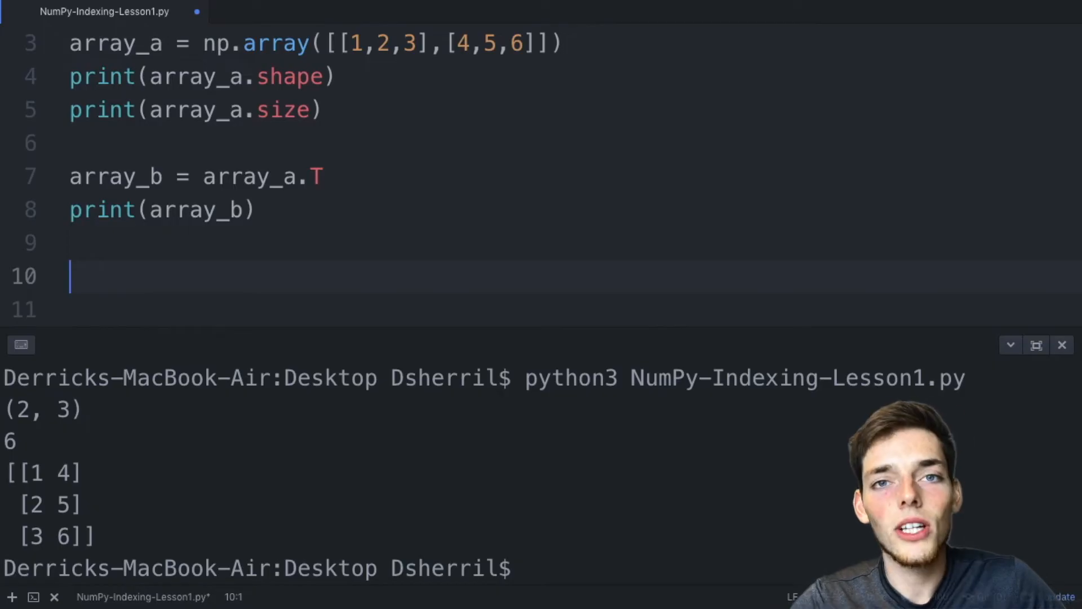
Add print(array_b[0]), comment out line 8, and rerun the script to output [1 4].
{"action": "type", "text": "print"}
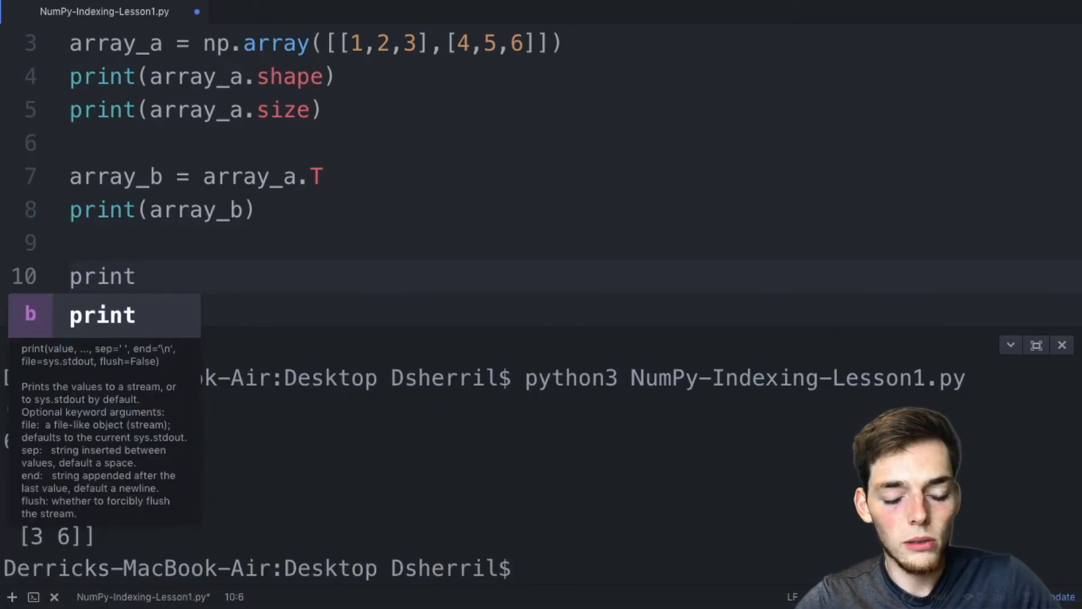
{"action": "type", "text": "(array_b"}
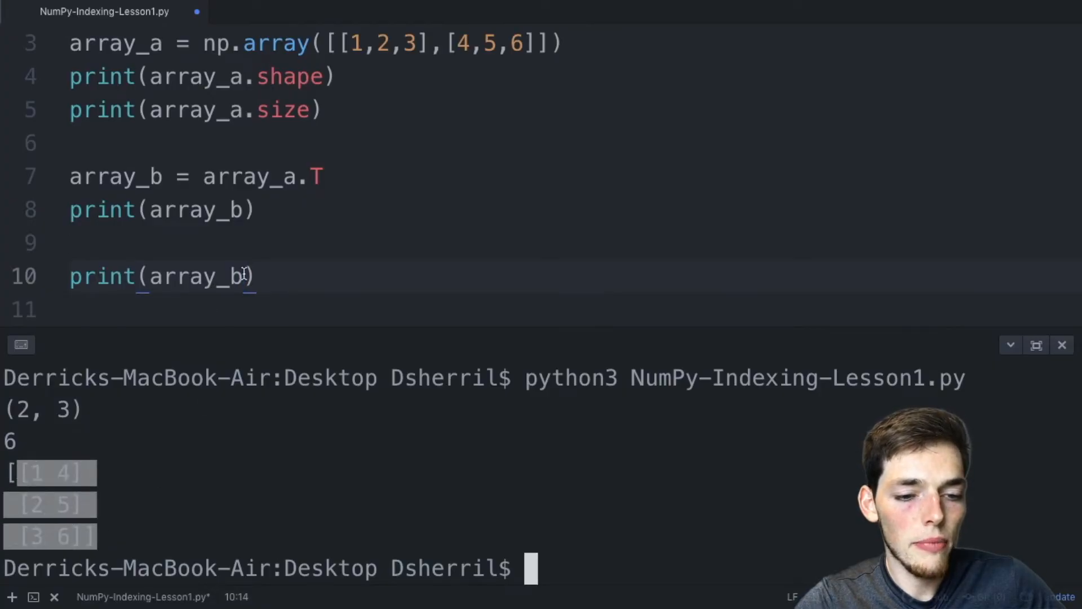
{"action": "type", "text": "[]"}
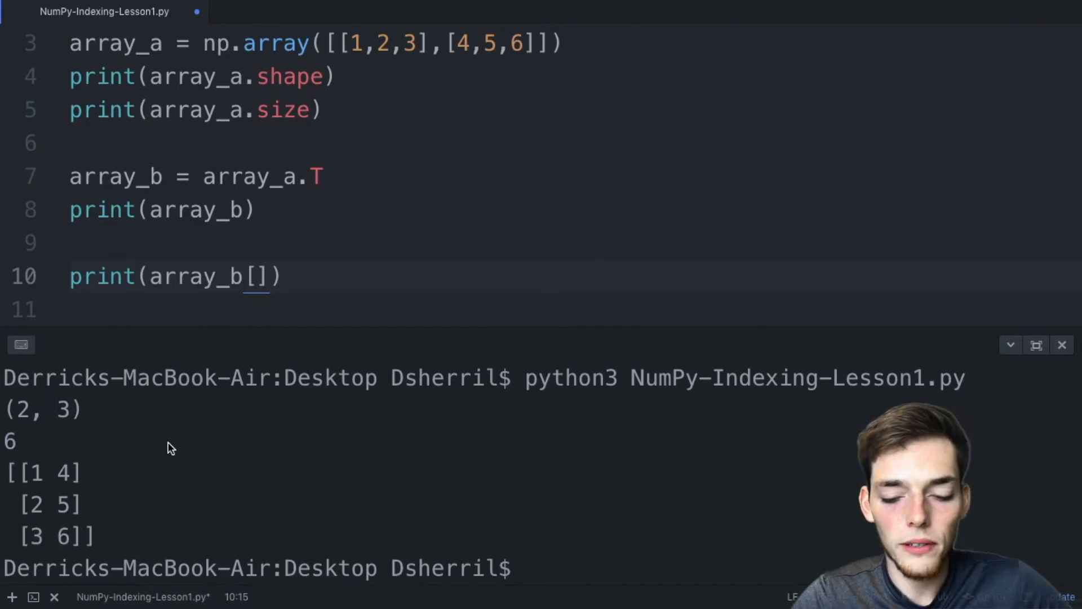
{"action": "type", "text": "0"}
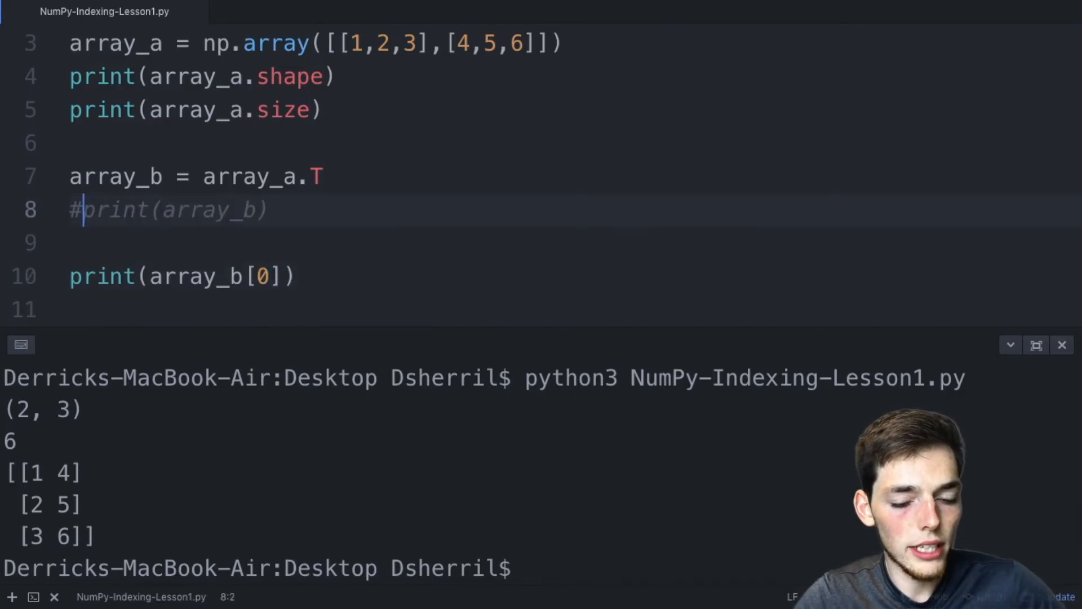
{"action": "type", "text": "python3 NumPy-Indexing-Lesson1.py"}
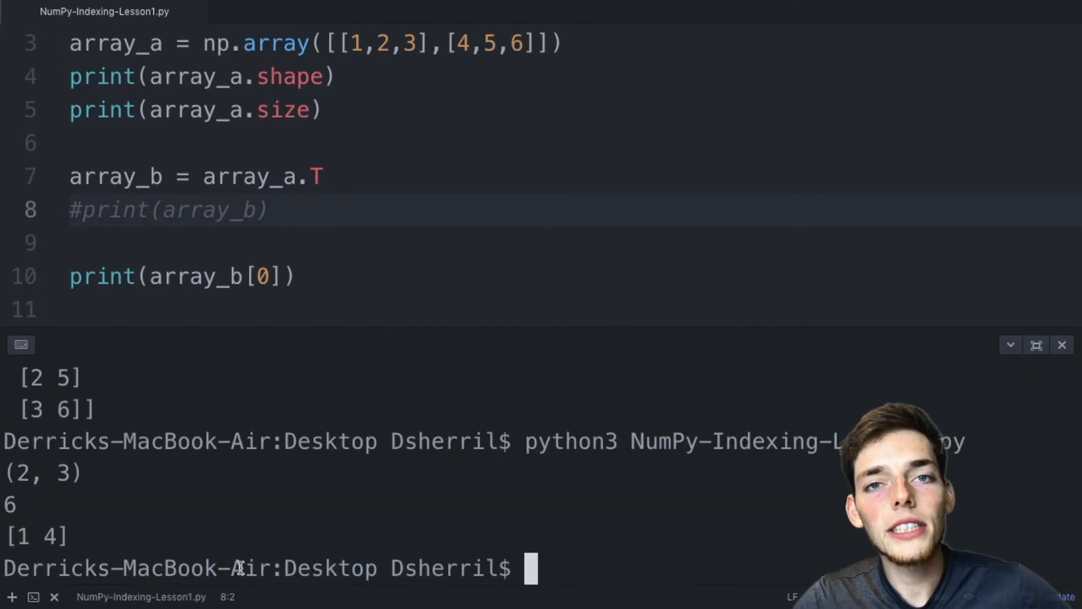
{"action": "double_click", "coordinate": [34, 535]}
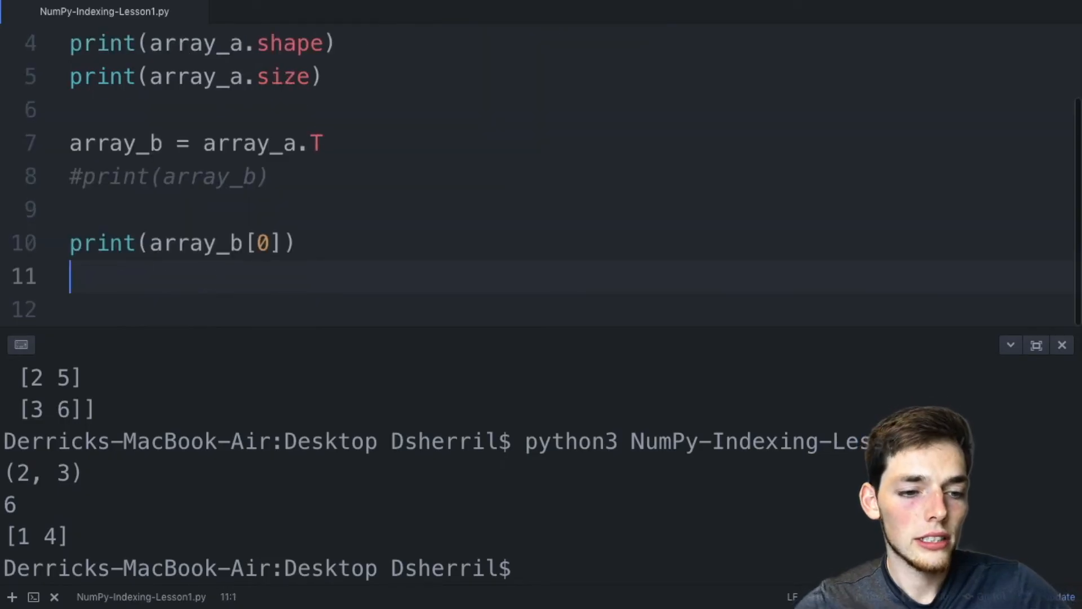
Add print(array_b[:,1]) on line 11 and rerun, which also outputs [4 5 6].
{"action": "type", "text": "print()"}
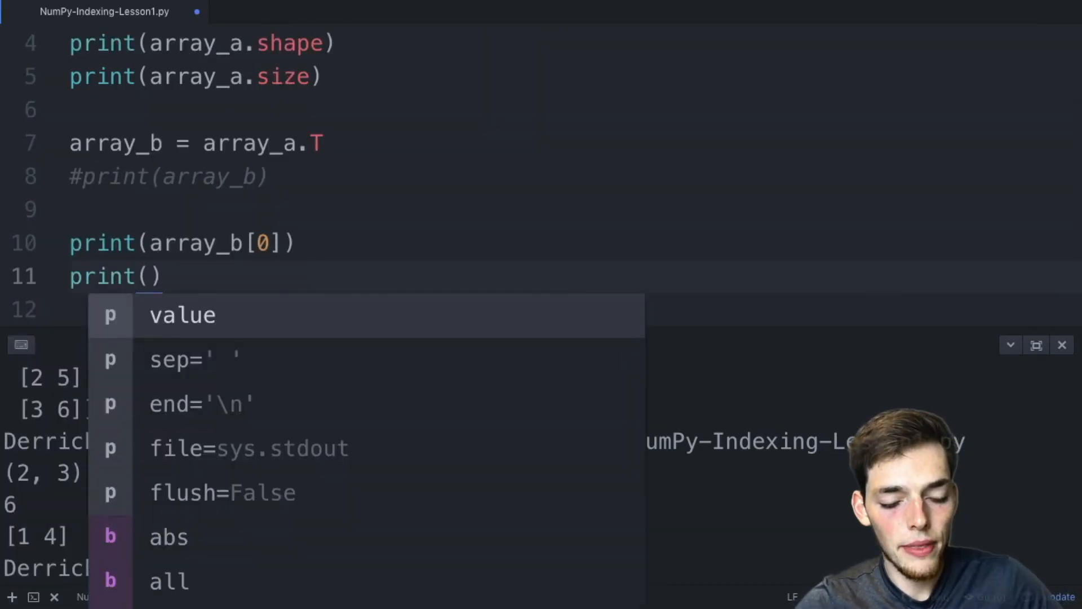
{"action": "type", "text": "array_b["}
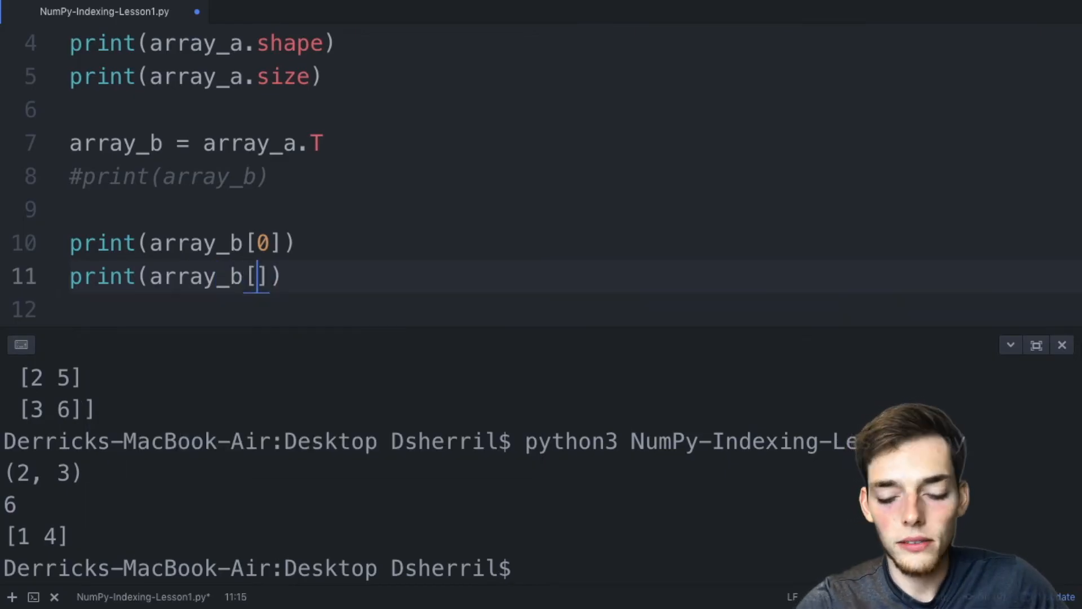
{"action": "type", "text": ":"}
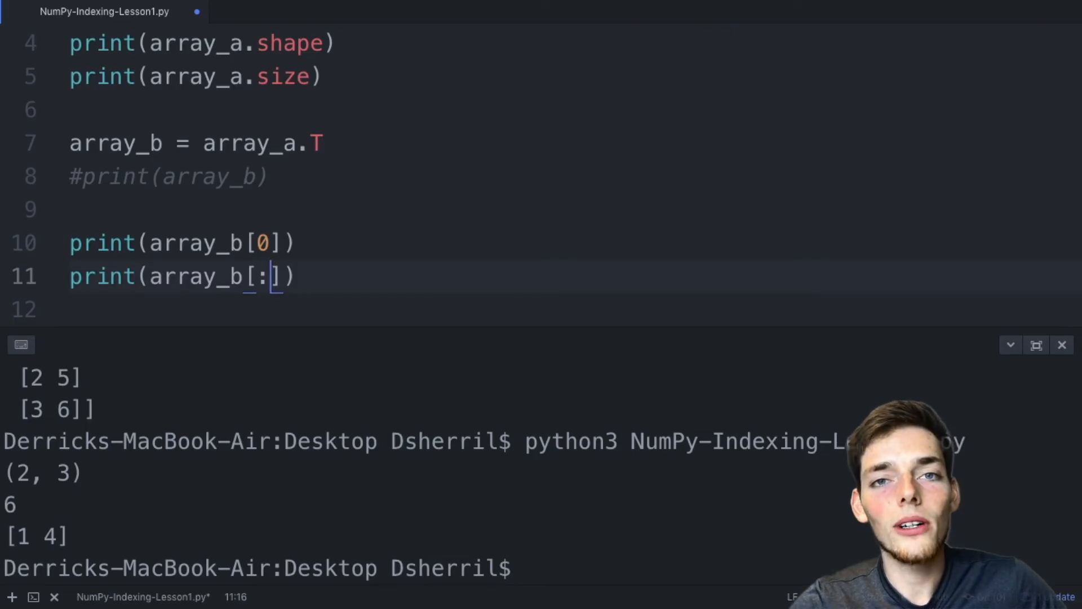
{"action": "type", "text": ","}
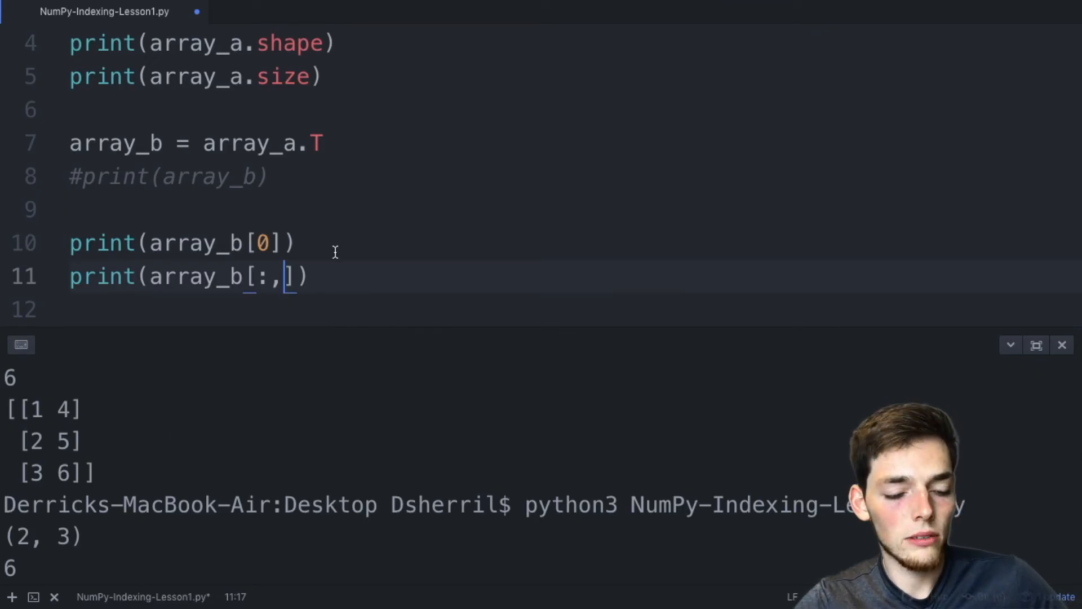
{"action": "type", "text": "1"}
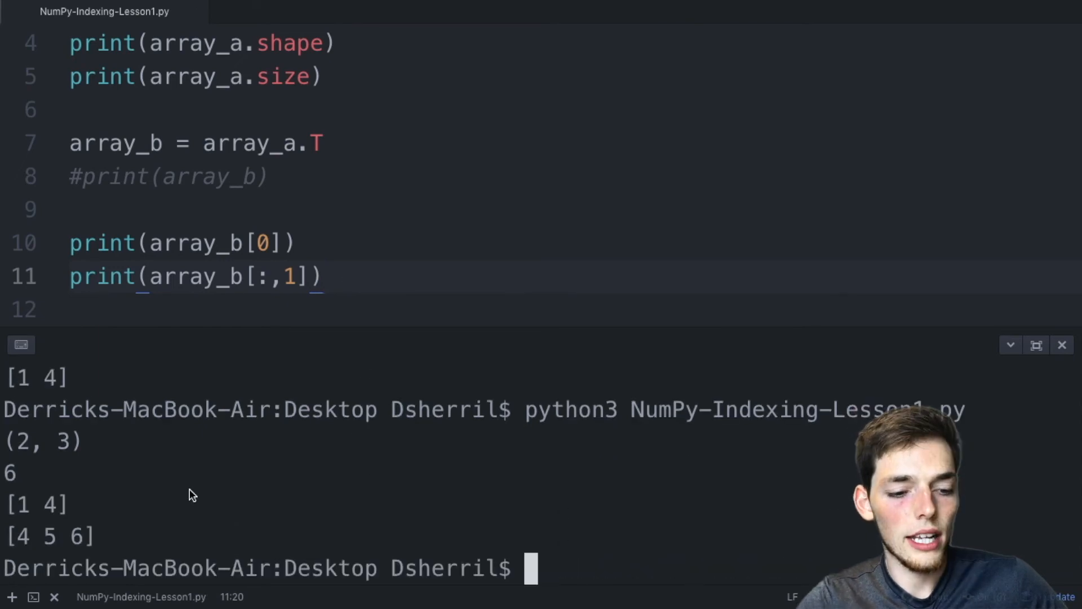
{"action": "mouse_move", "coordinate": [107, 537]}
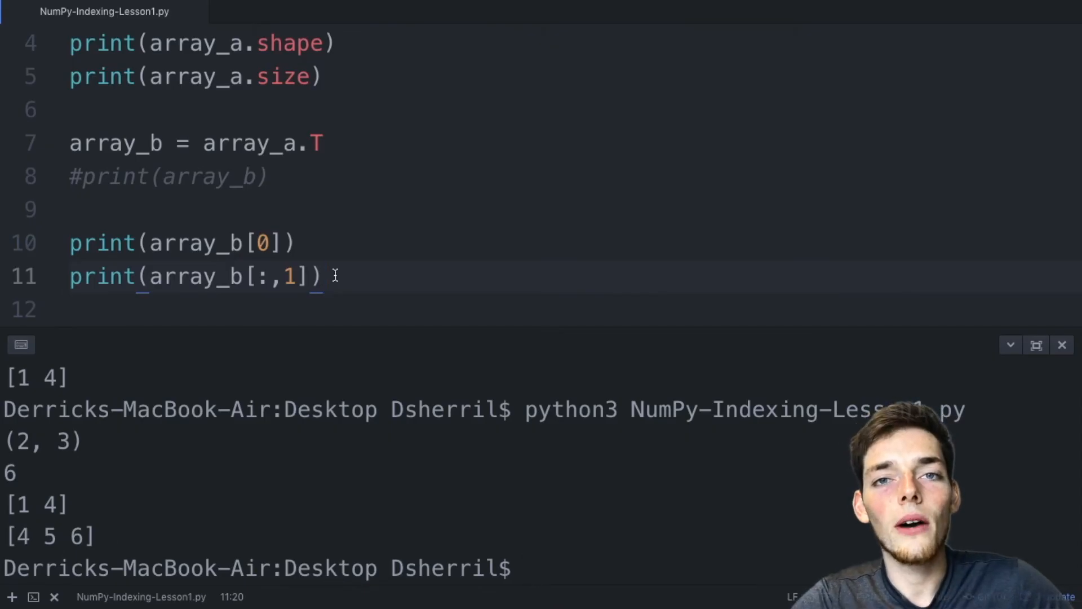
Type print(array_b[0,0]) on line 12.
{"action": "type", "text": "print"}
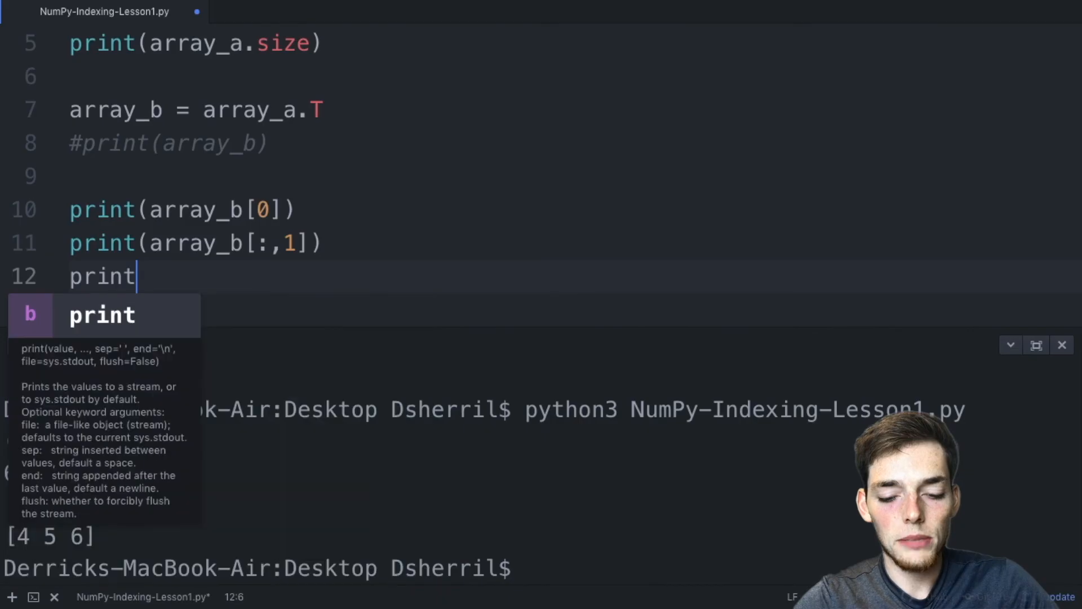
{"action": "type", "text": "(array_b["}
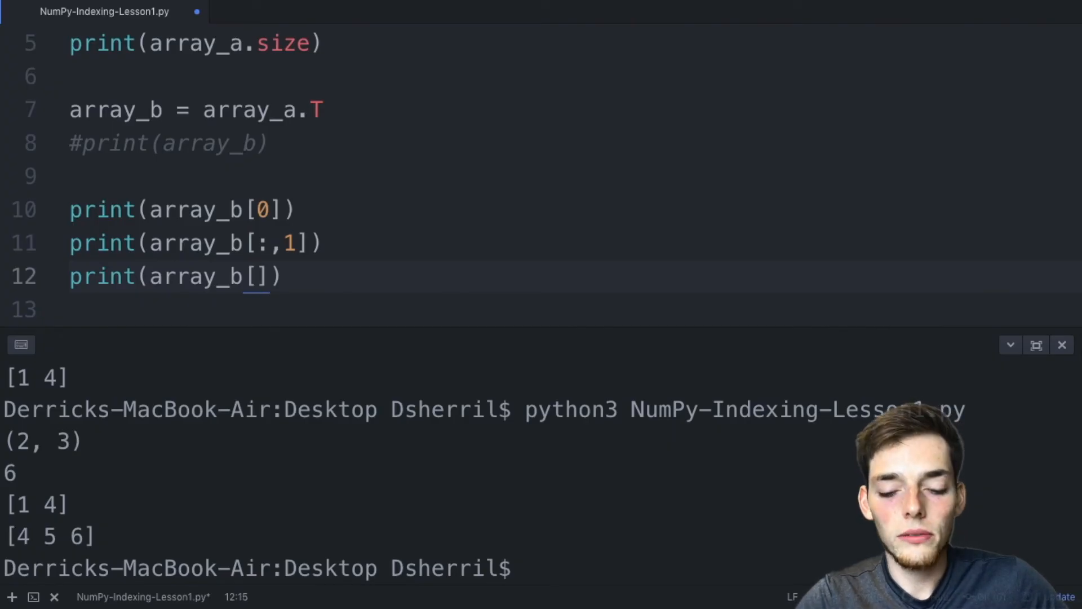
{"action": "type", "text": "0,"}
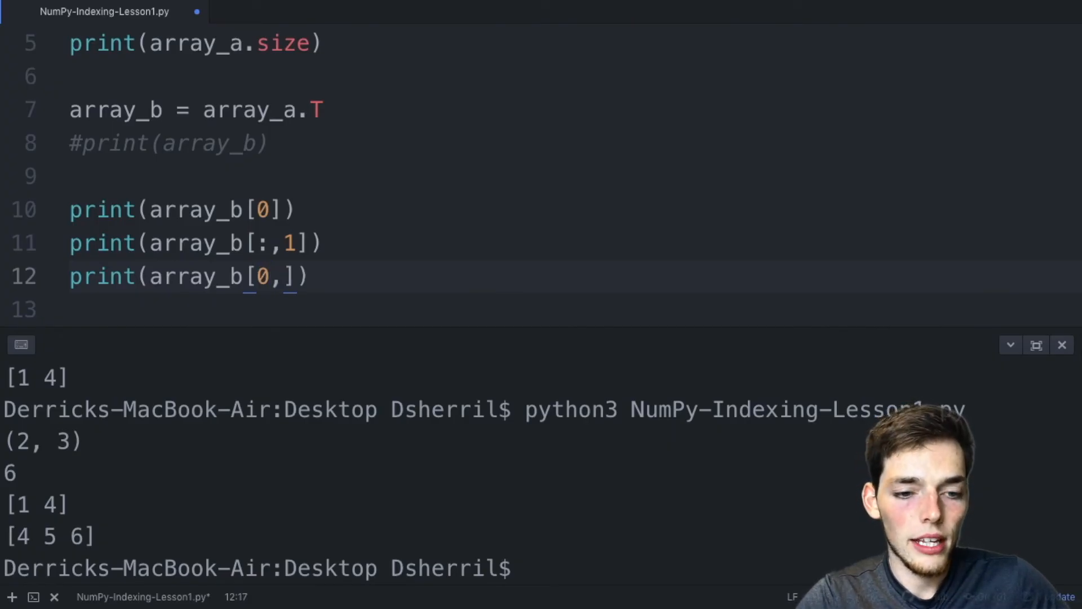
{"action": "type", "text": "0"}
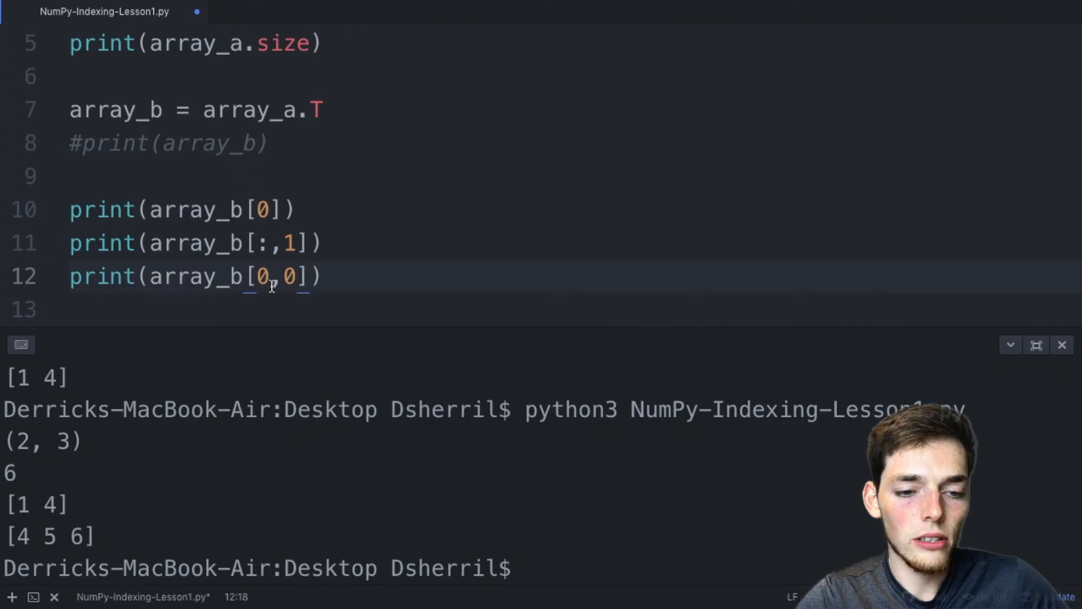